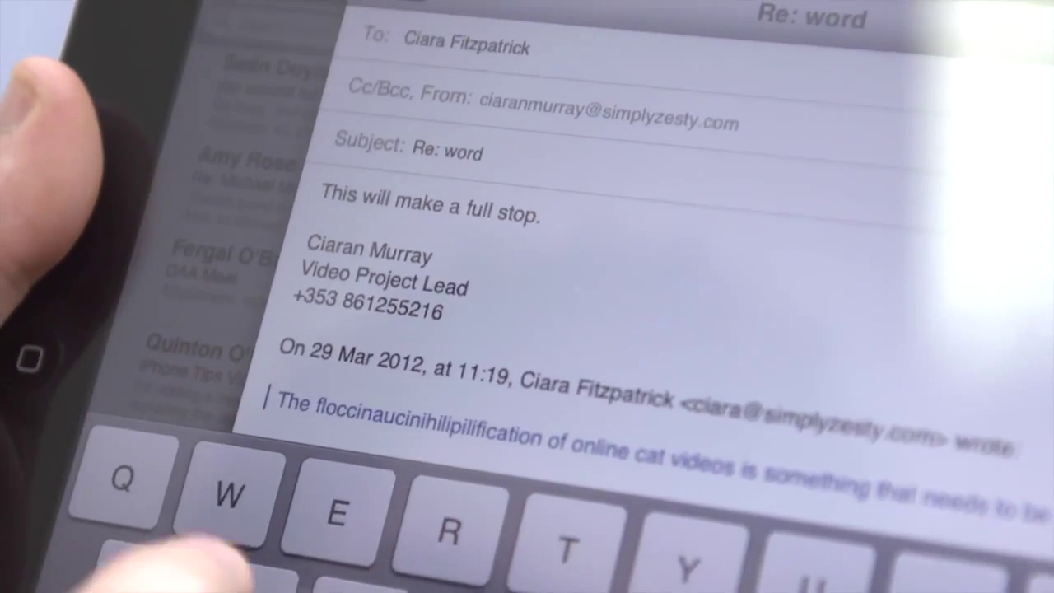
type("See?")
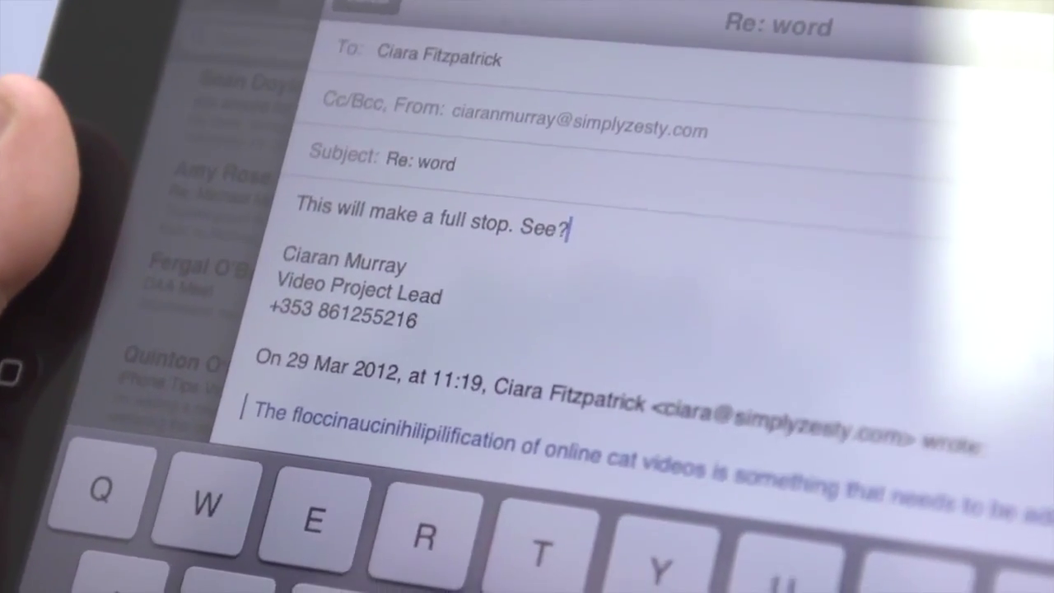